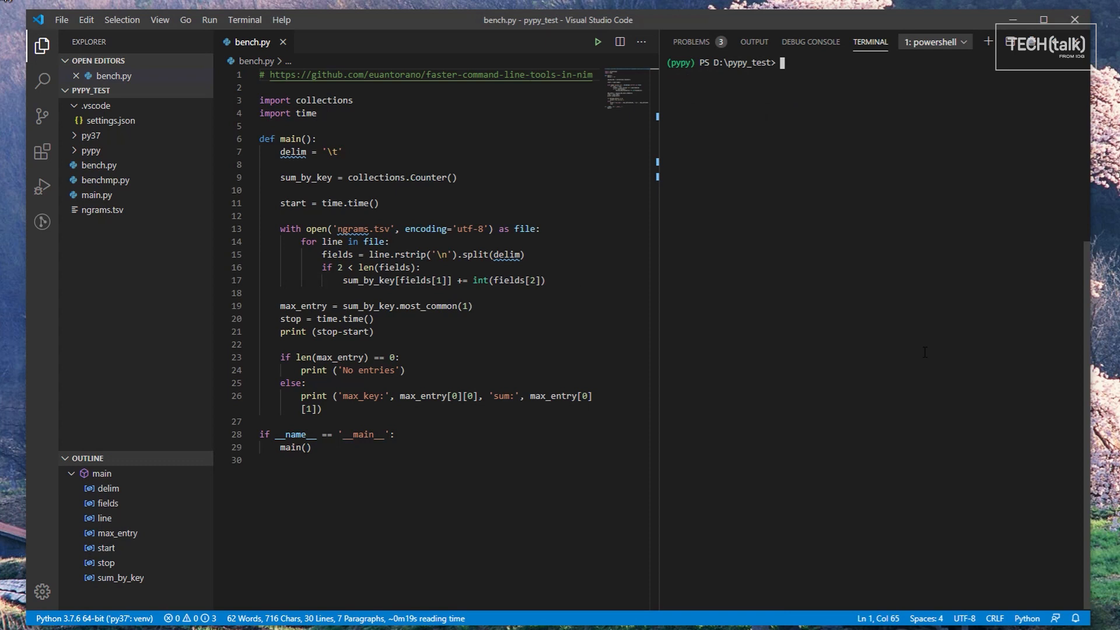
- Start typing the py launcher command in the pypy_test terminal
text(py)
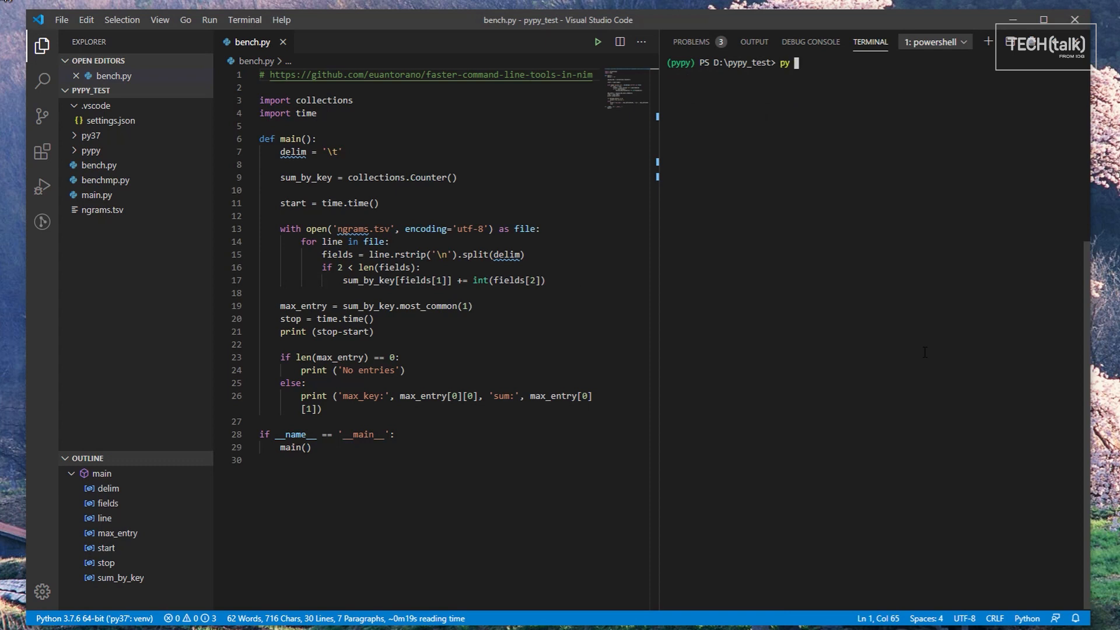
- Time bench.py under CPython 3.7 and PyPy3, then switch to main.py
text(-3.7 .\bench.py)
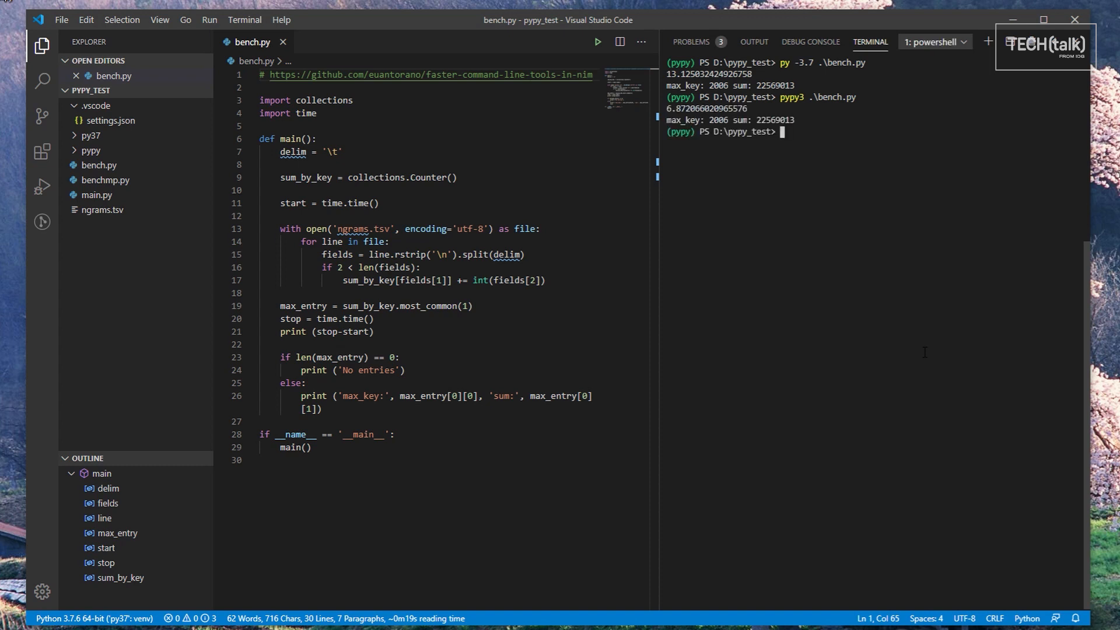
click(96, 194)
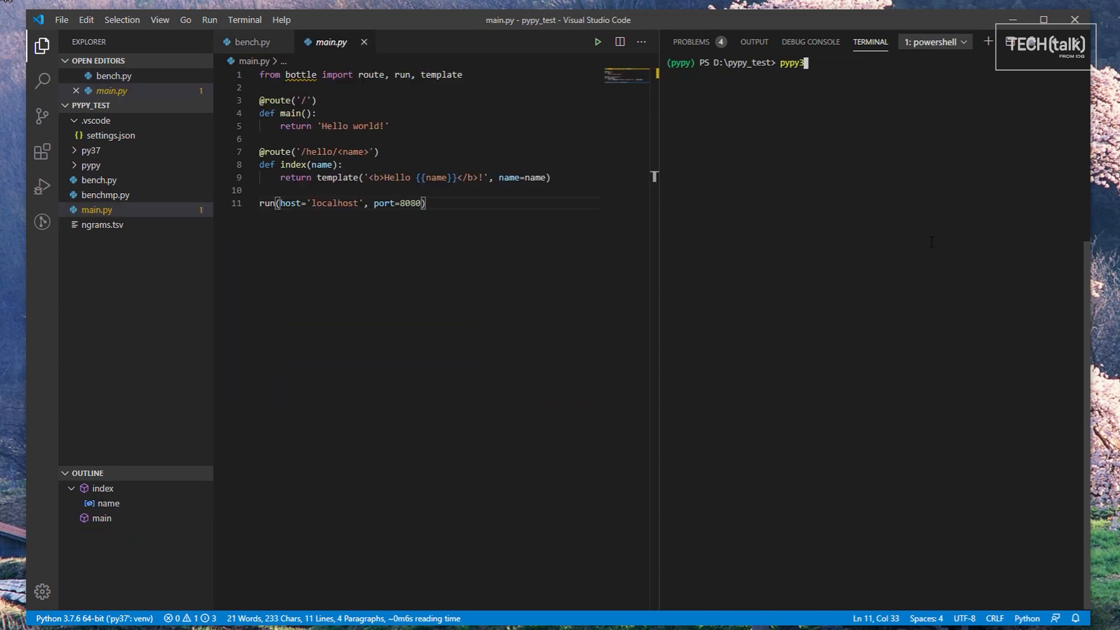
- Install bottle for PyPy3, serve main.py on localhost:8080, and check the pages
text(-m pip in)
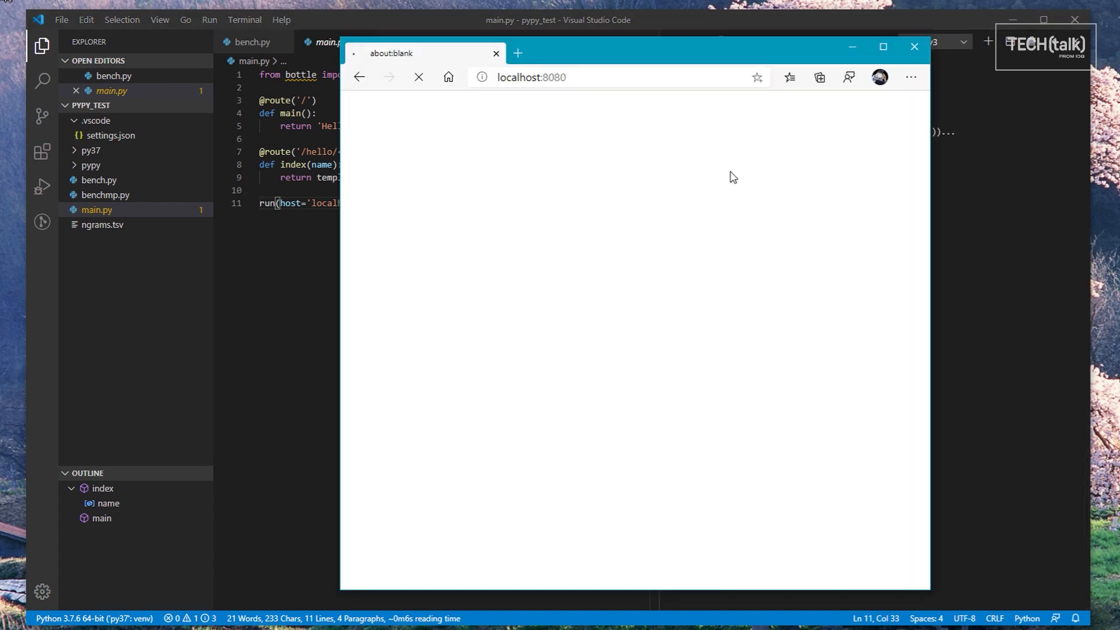
text(/hello/serdar)
key(Return)
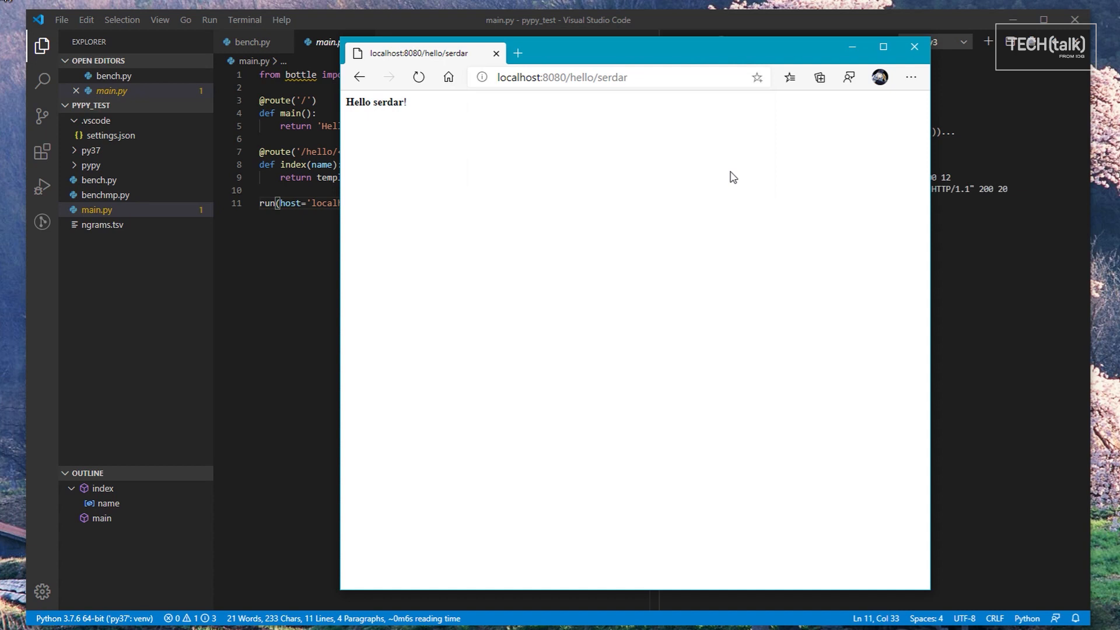
click(912, 46)
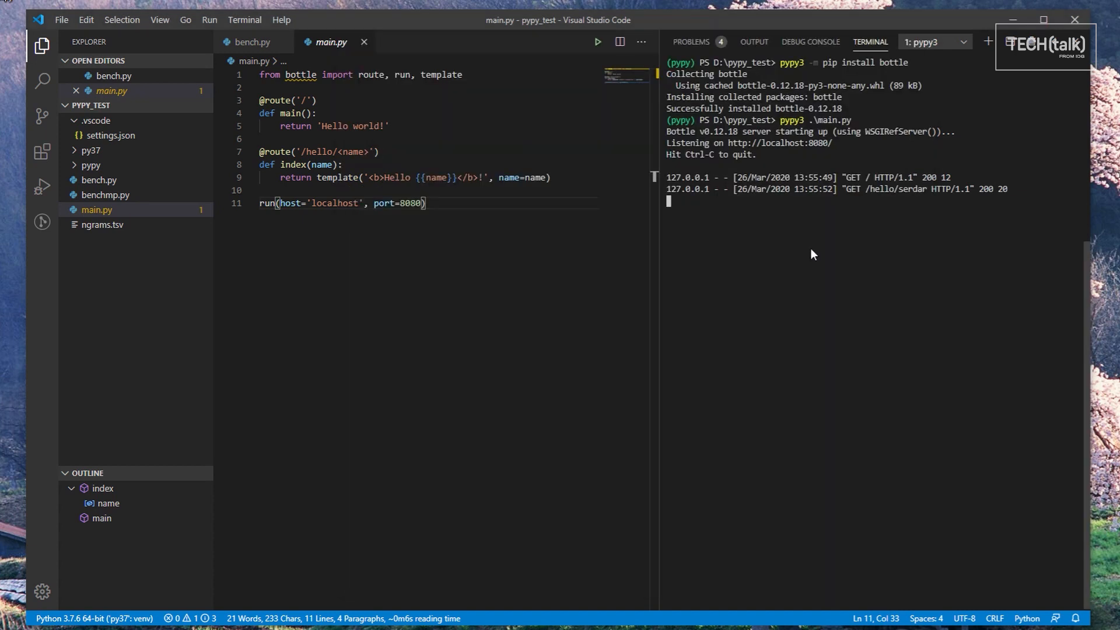